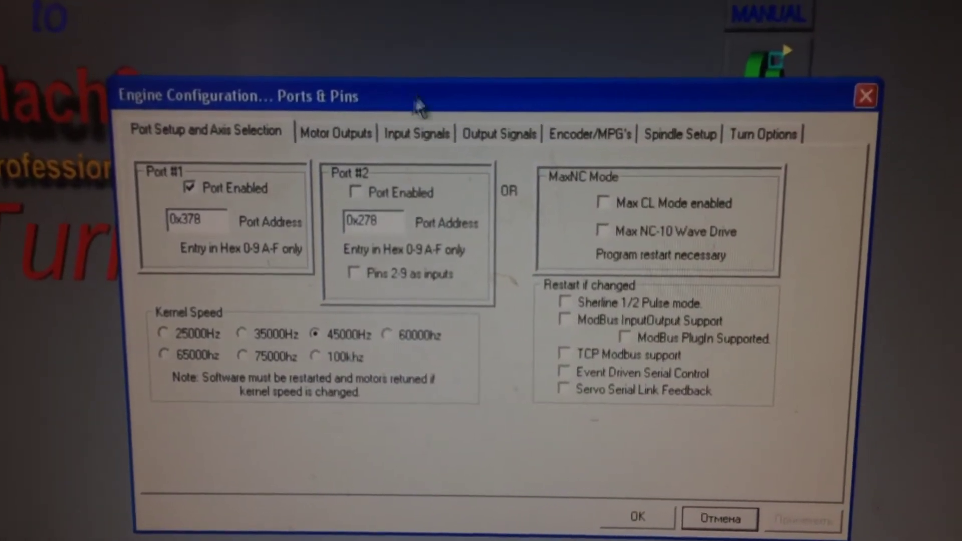
# Step: Show the Input Signals settings in the Ports & Pins configuration
pyautogui.click(417, 133)
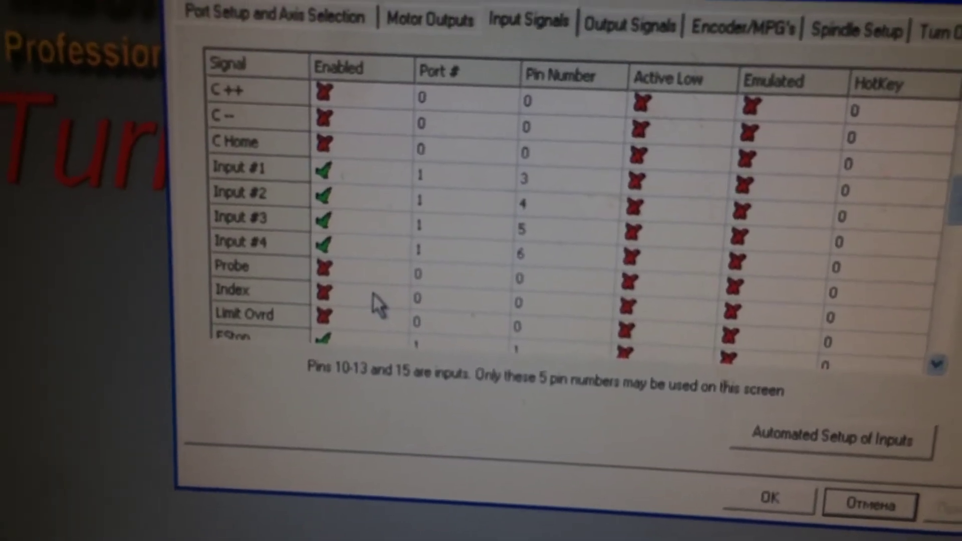
# Step: Enable the Index input signal on port 1
pyautogui.click(322, 291)
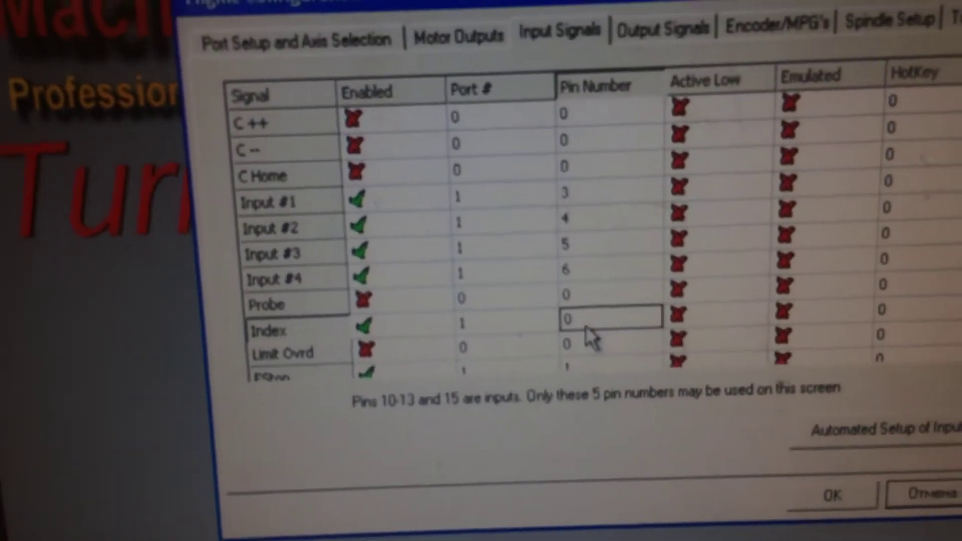
# Step: Assign the Index input to pin 9 and make it active low
pyautogui.write('9')
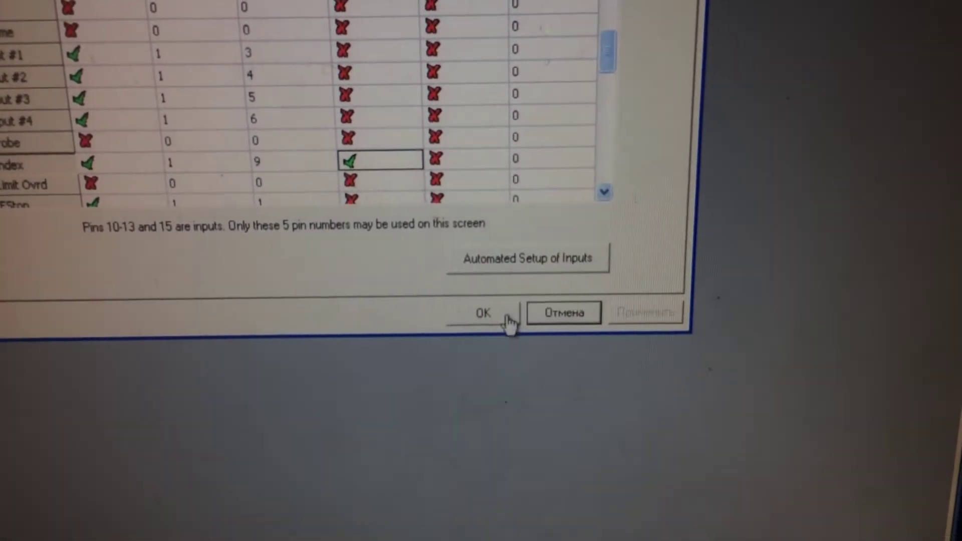
# Step: Accept the Index input settings and bring up the Diagnostics screen to check I/O status
pyautogui.click(484, 312)
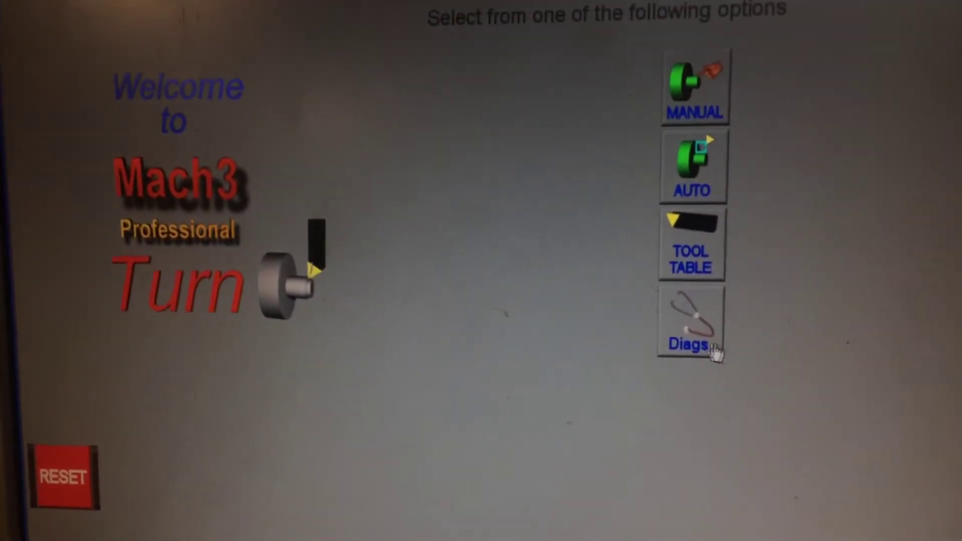
pyautogui.click(690, 327)
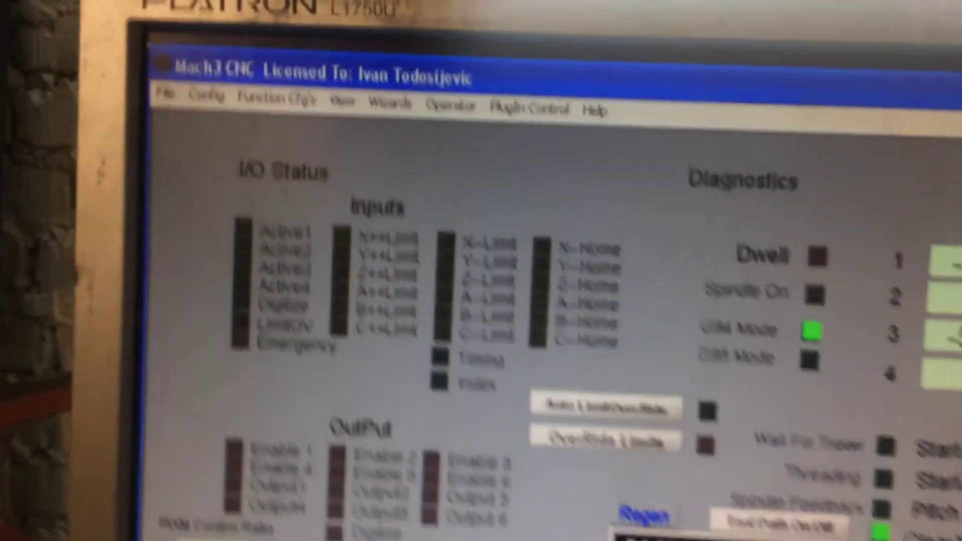